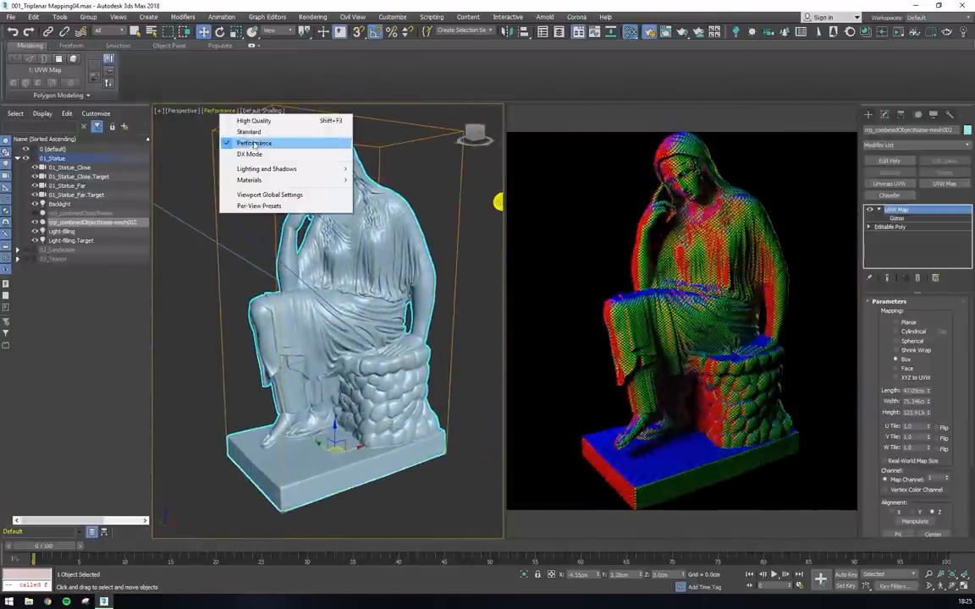
Start interactive rendering so the statue shows the triplanar map's red, green and blue axis colours
left_click(249, 132)
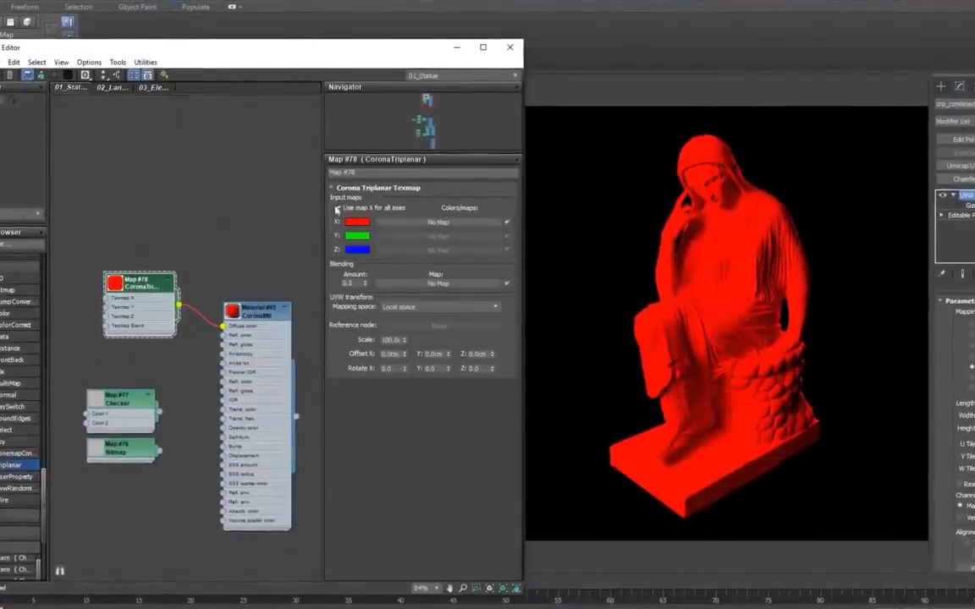
Enable 'use map for all axes' so the marble bitmap drives all three projection axes
left_click(339, 207)
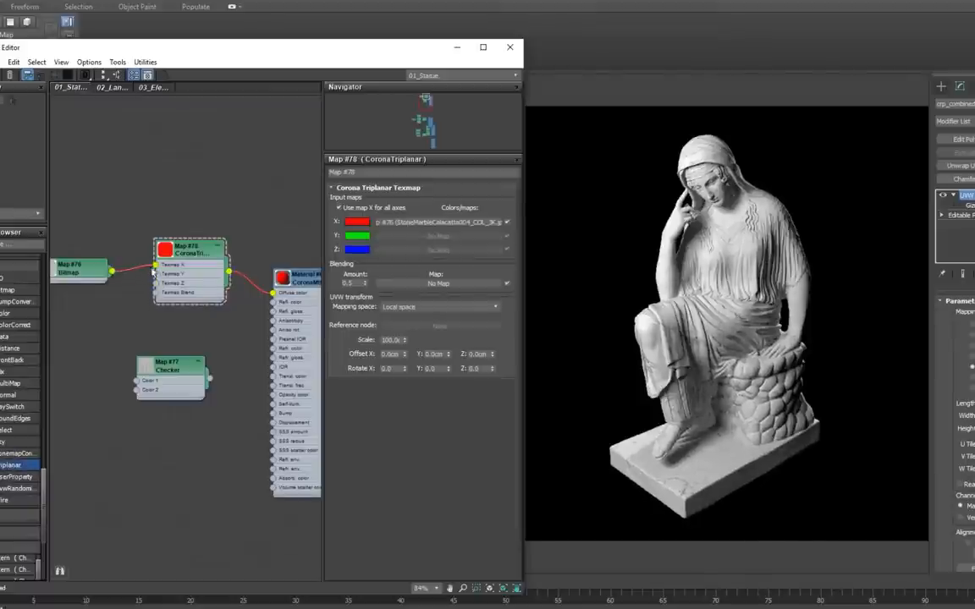
Switch the triplanar map back to per-axis colour inputs, then close the interactive render session
left_click(339, 206)
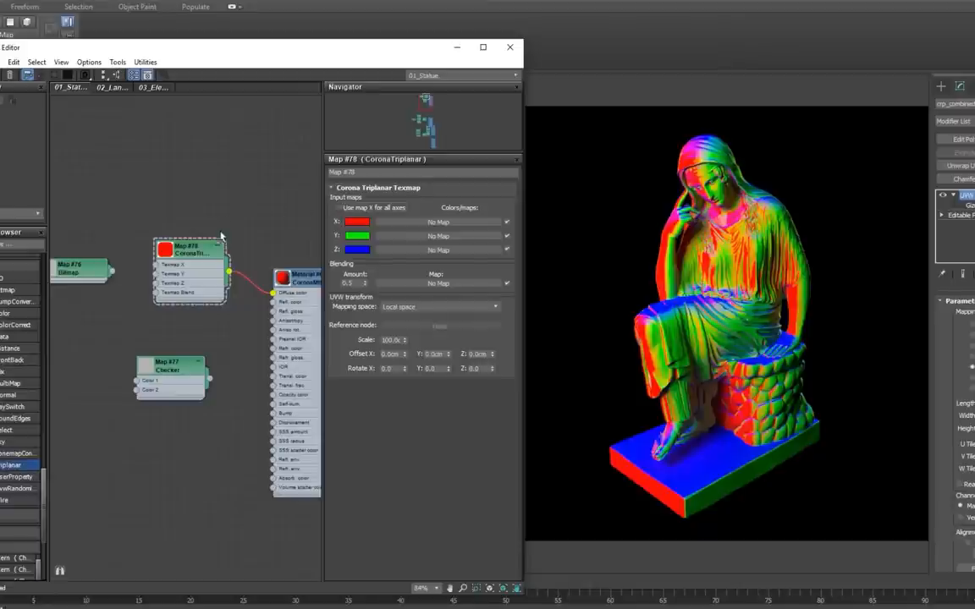
left_click(509, 47)
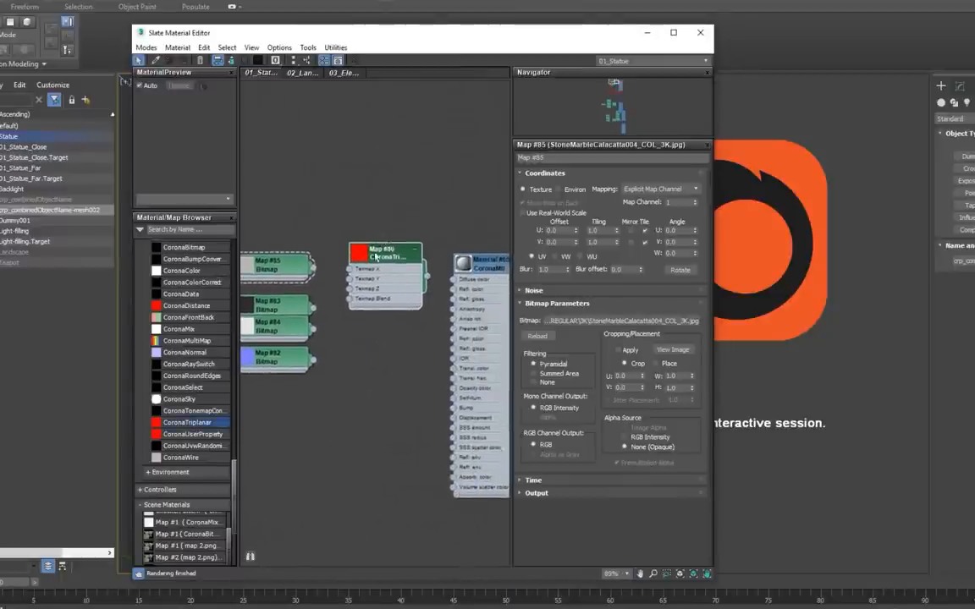
Move the triplanar node aside and expose its additional float parameters before instancing it
left_click_drag(386, 280, 398, 186)
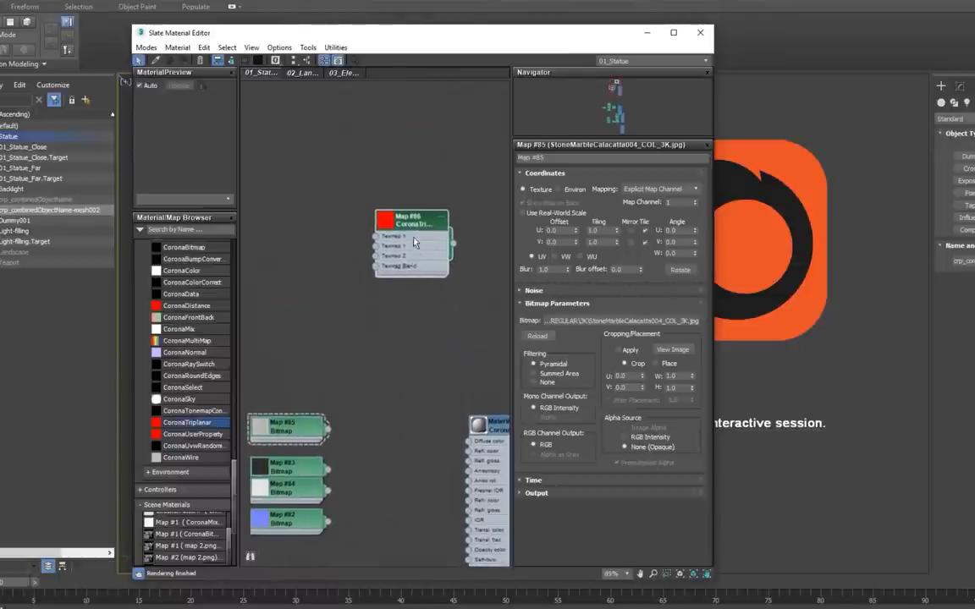
right_click(413, 240)
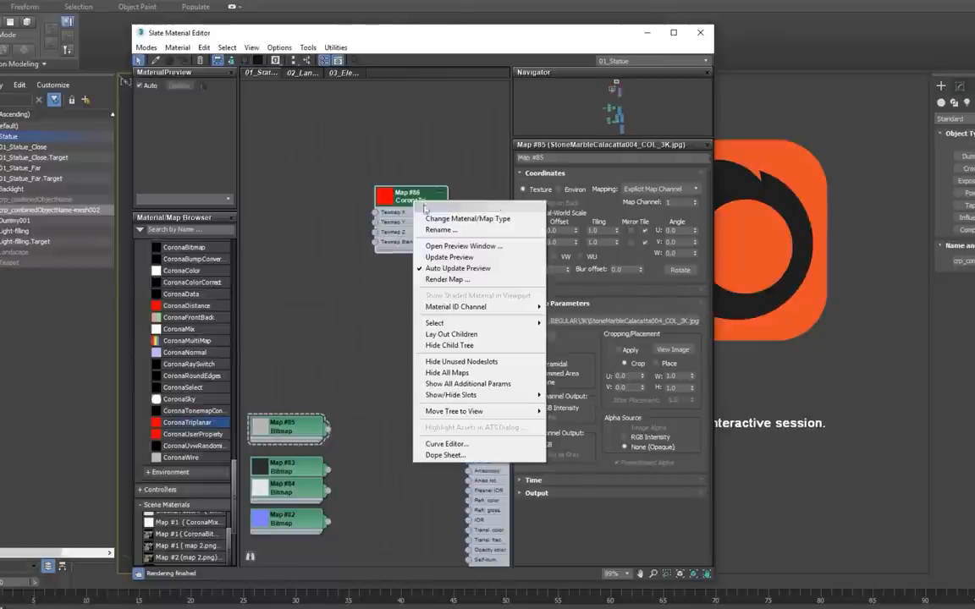
mouse_move(447, 373)
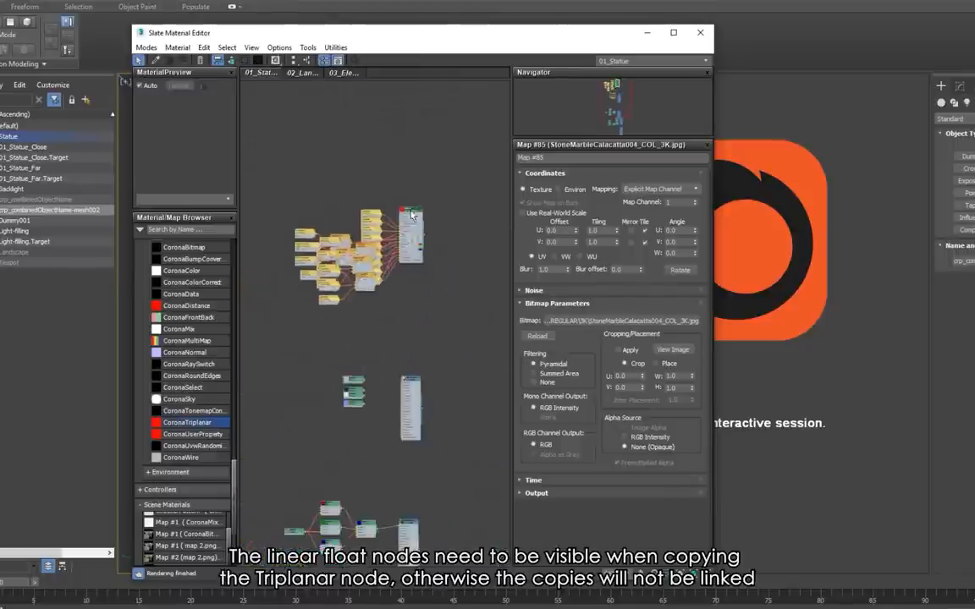
right_click(434, 224)
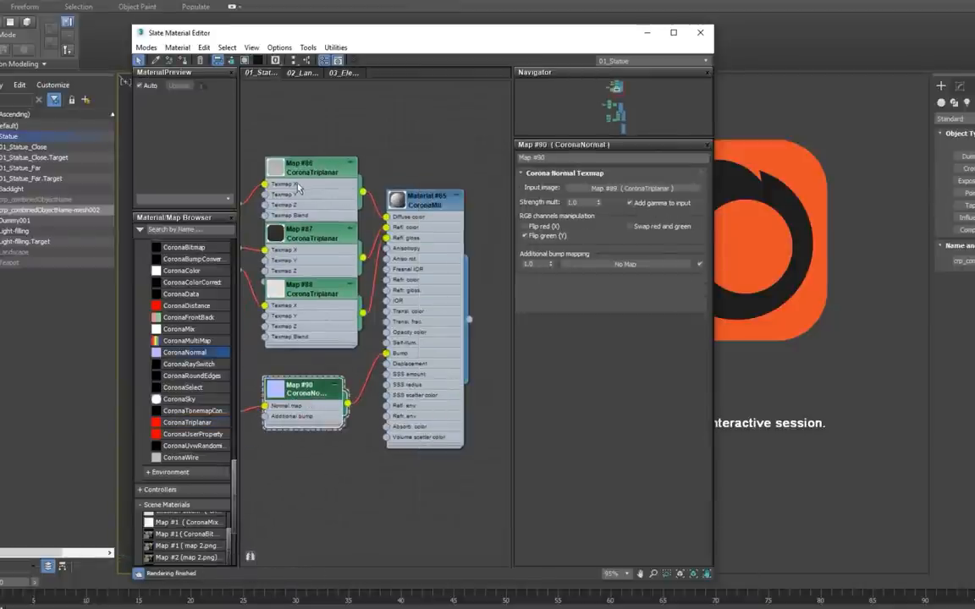
Connect a triplanar copy to its matching Corona material input slot
left_click(312, 169)
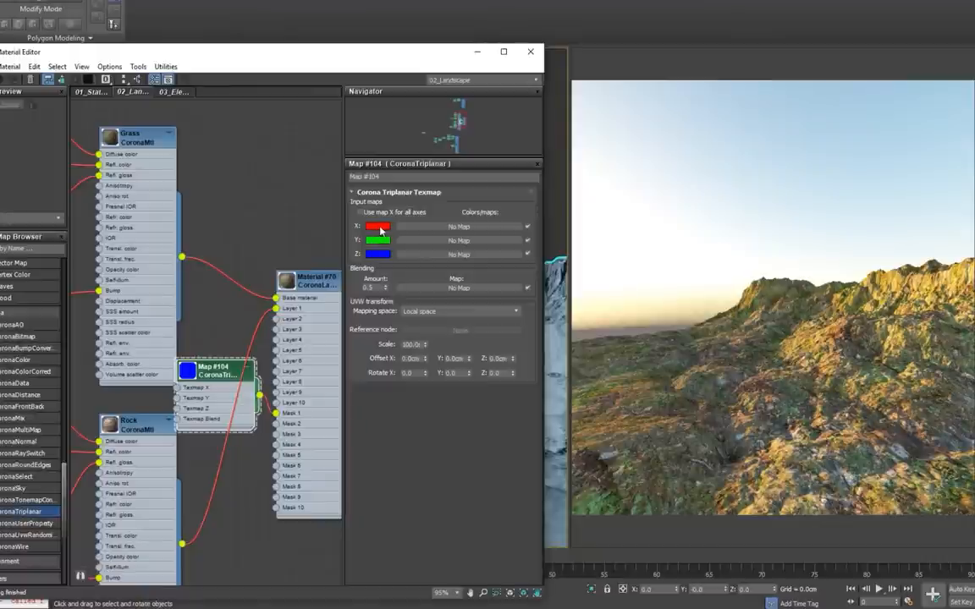
Adjust the landscape map slot colour in the Corona Color Picker and confirm with OK
left_click(379, 227)
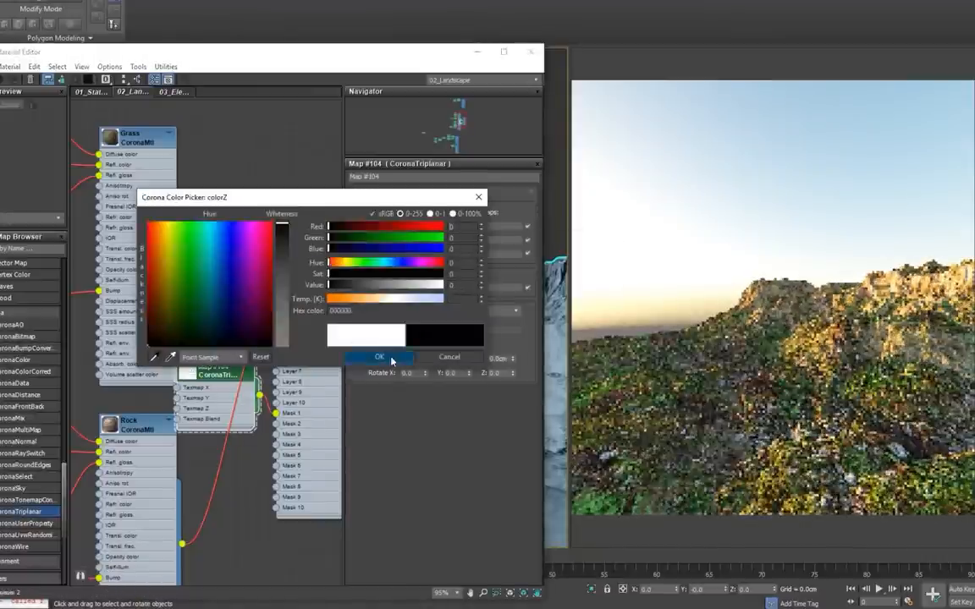
left_click(380, 356)
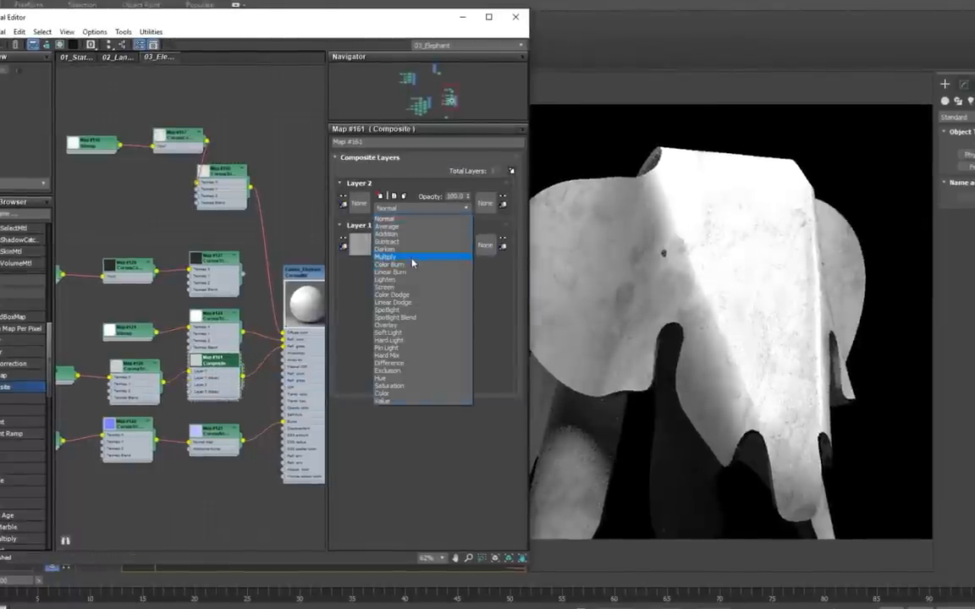
Choose a blend mode for the grunge layer in the composite map
left_click(385, 257)
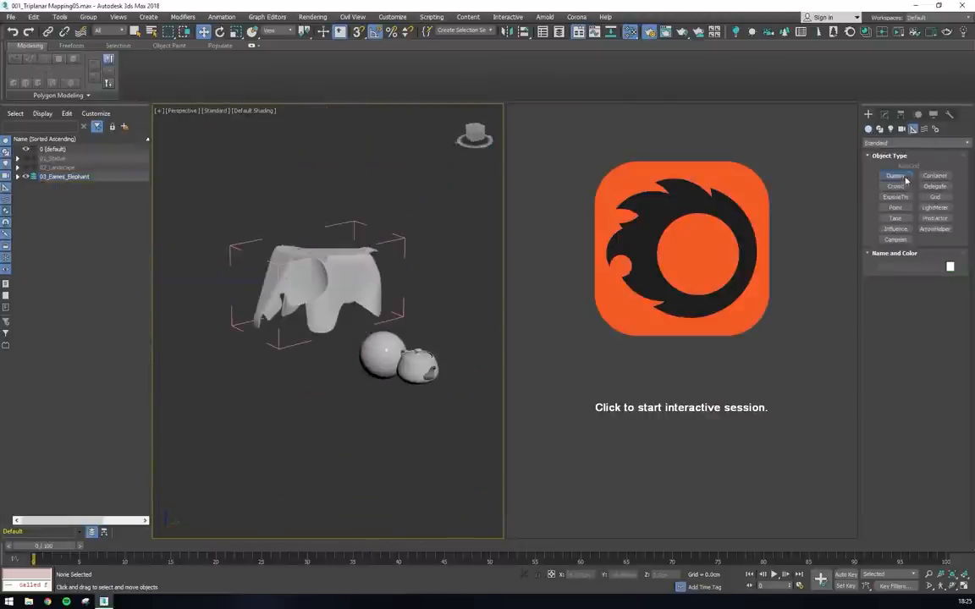
Create a Dummy helper beside the elephant and set the triplanar mapping space to Reference node
left_click(896, 176)
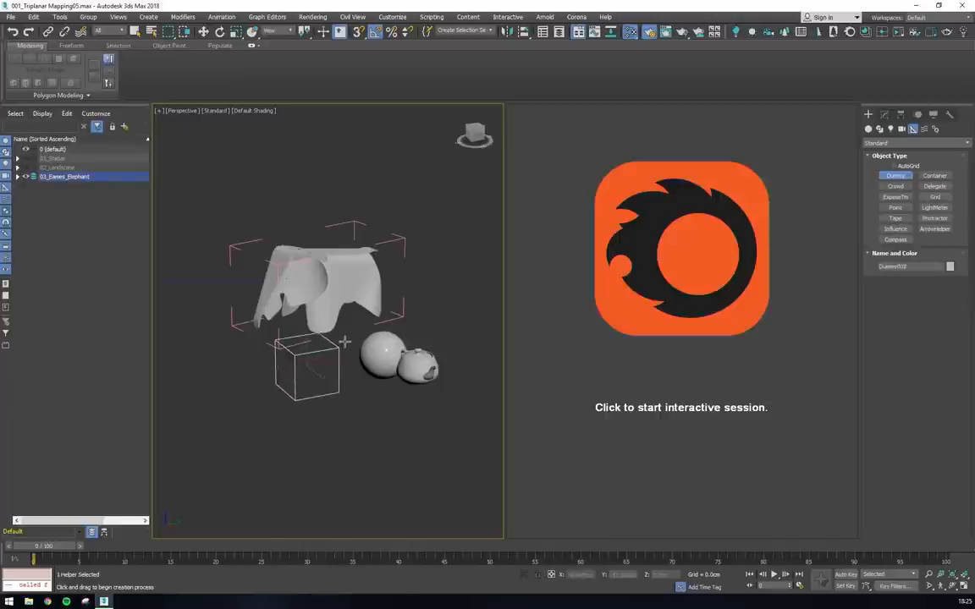
left_click(17, 176)
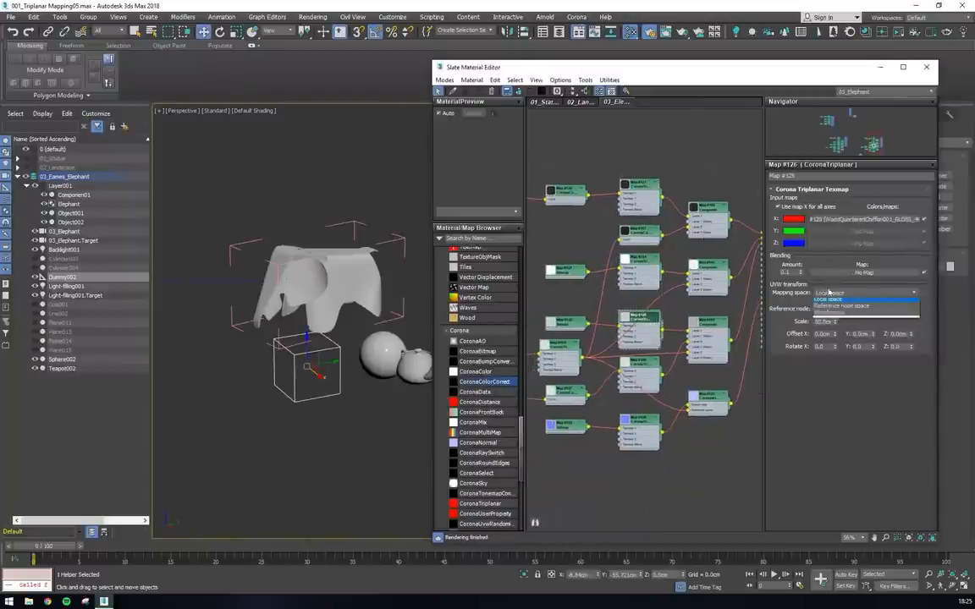
left_click(843, 305)
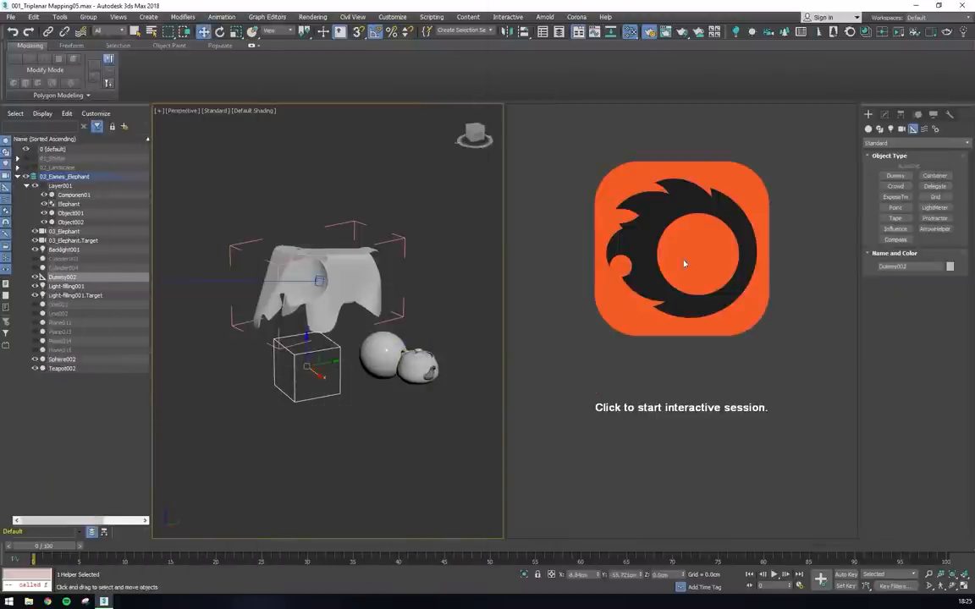
Start interactive rendering and move the dummy so the grunge slides across the elephant
left_click(680, 249)
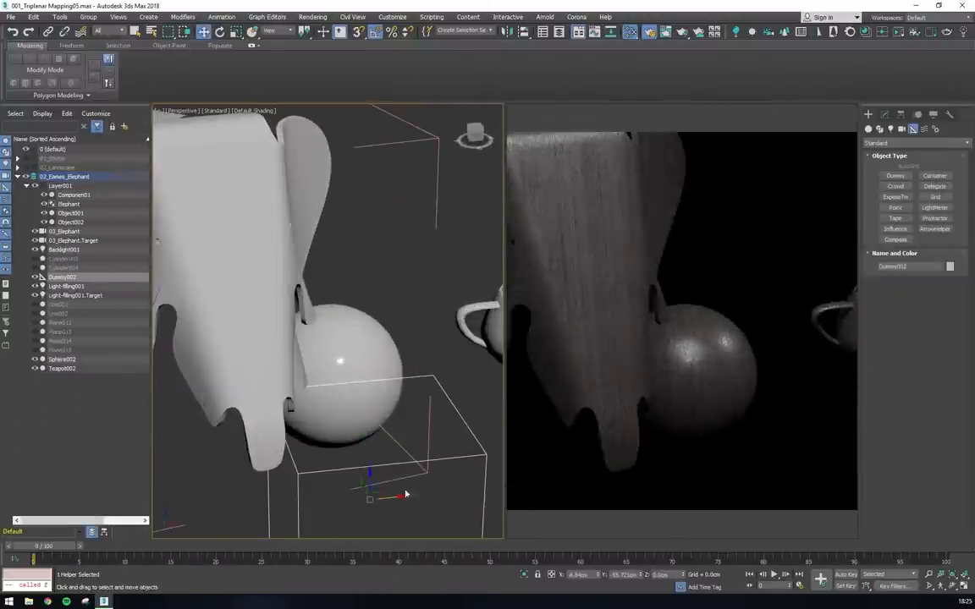
left_click_drag(398, 498, 431, 504)
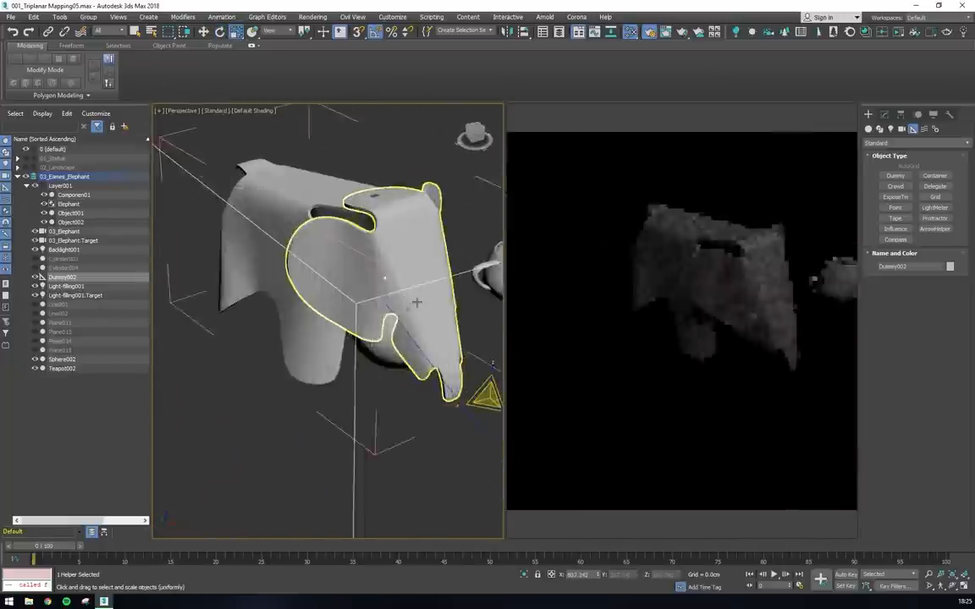
left_click_drag(414, 296, 404, 448)
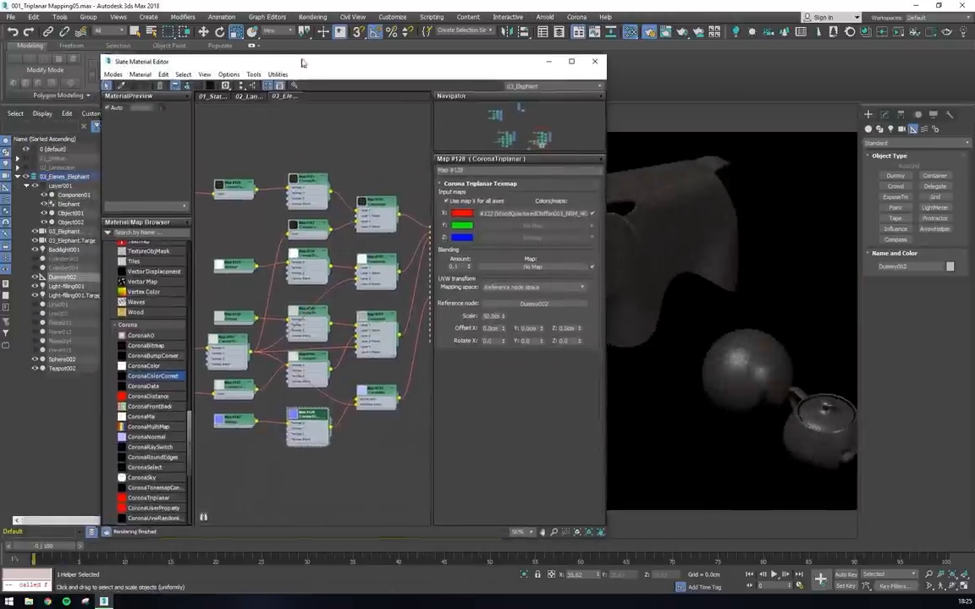
Maximize the Slate Material Editor to show the elephant's full node network
left_click(572, 61)
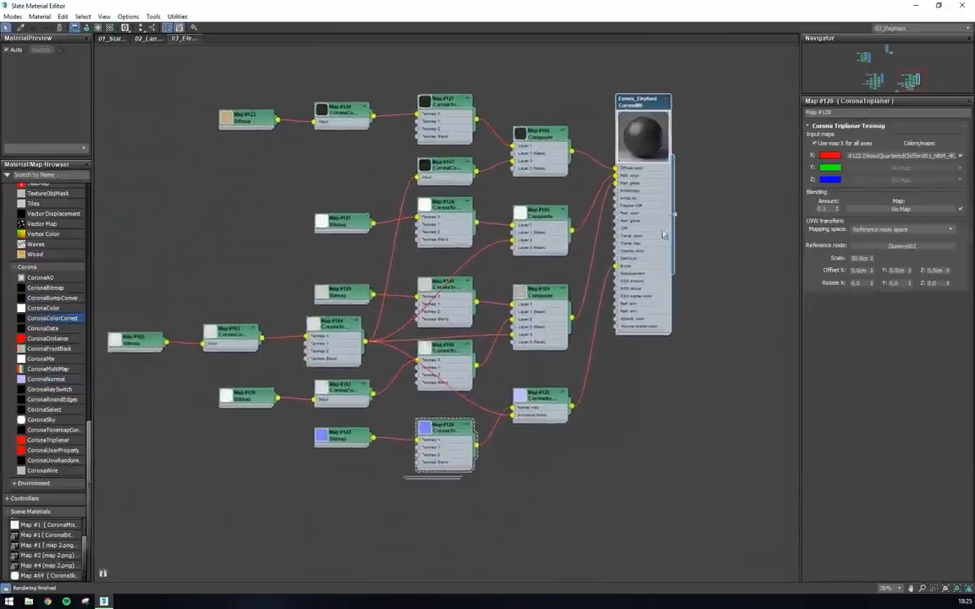